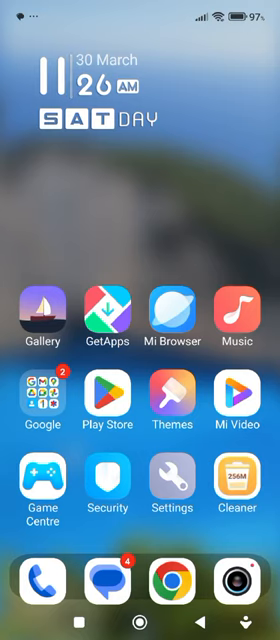
Swipe the home screen to the page holding the Instagram icon.
{"action": "scroll", "scroll_direction": "left", "scroll_amount": 3}
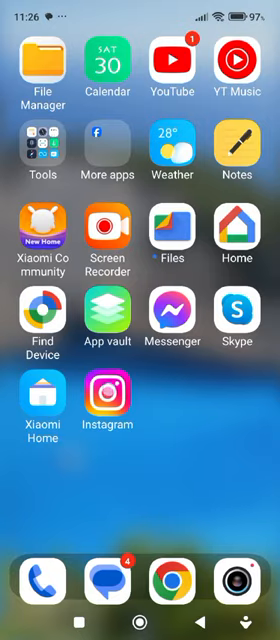
Launch Instagram and move the profile page down to the posts grid of reels.
{"action": "left_click", "coordinate": [104, 392]}
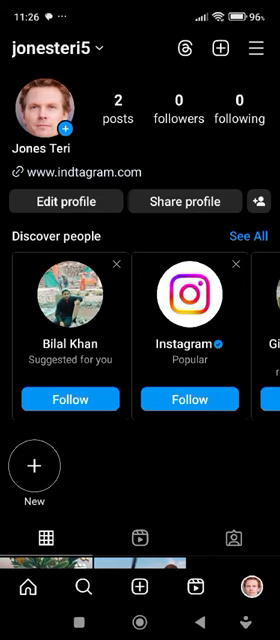
{"action": "scroll", "scroll_direction": "down", "scroll_amount": 3}
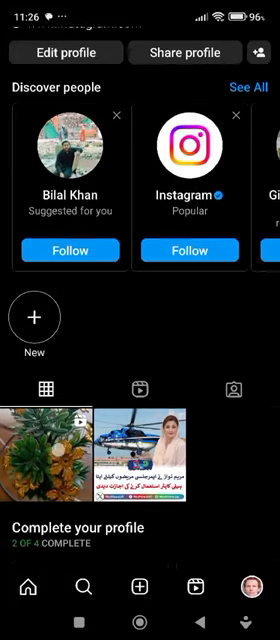